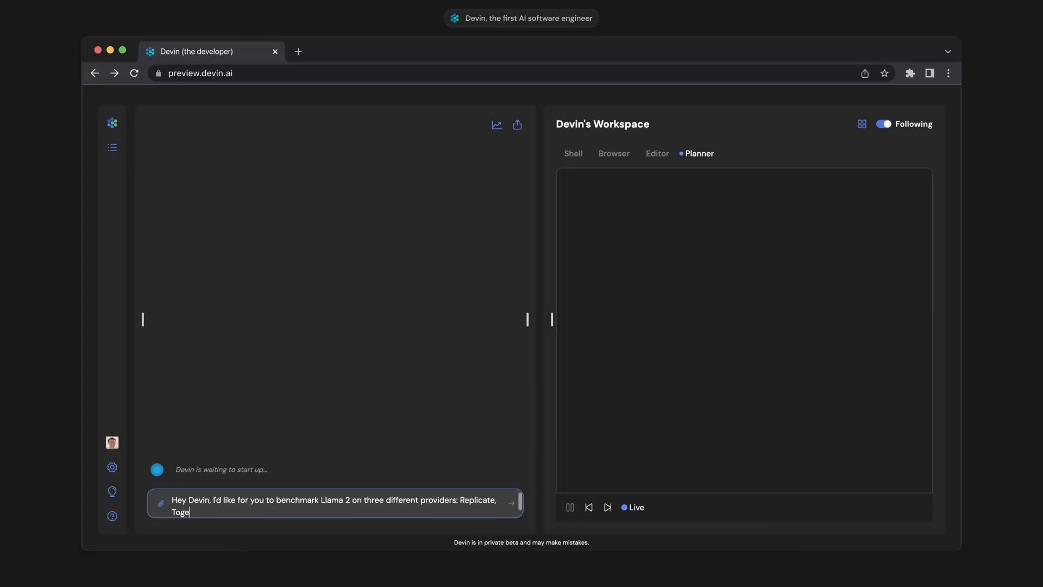
# Step: Send Devin the request to learn the providers' API formats and write one shared-prompt benchmark script
pyautogui.write('ther, Perplexity. Figure out their API')
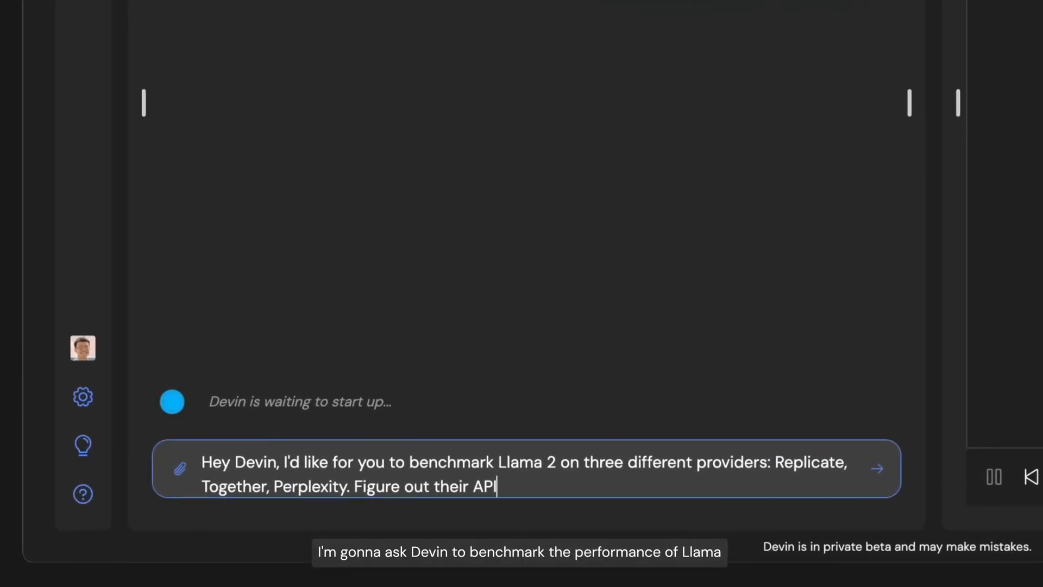
pyautogui.write('formats and write a script that sends the')
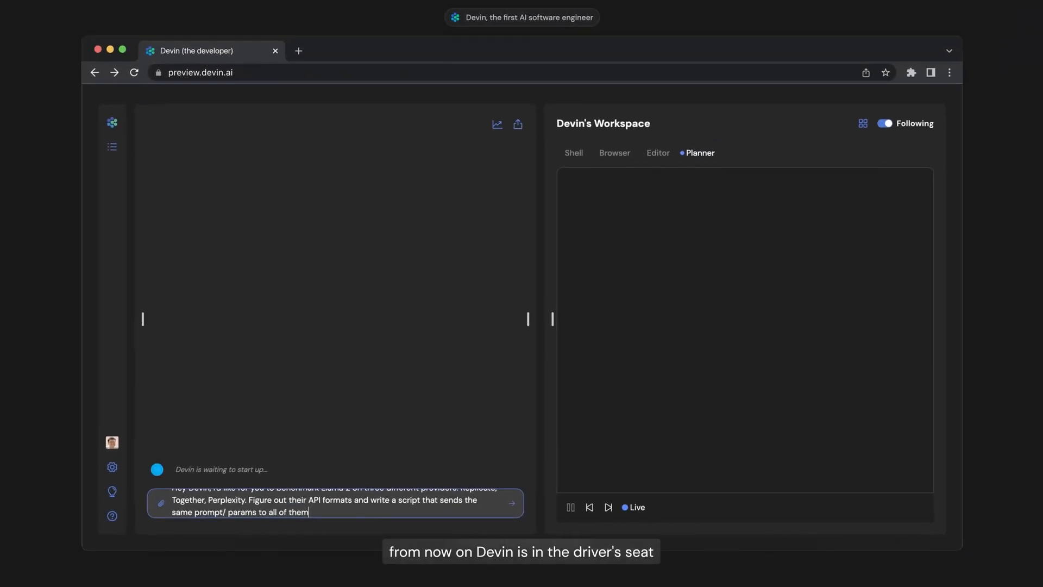
pyautogui.click(512, 503)
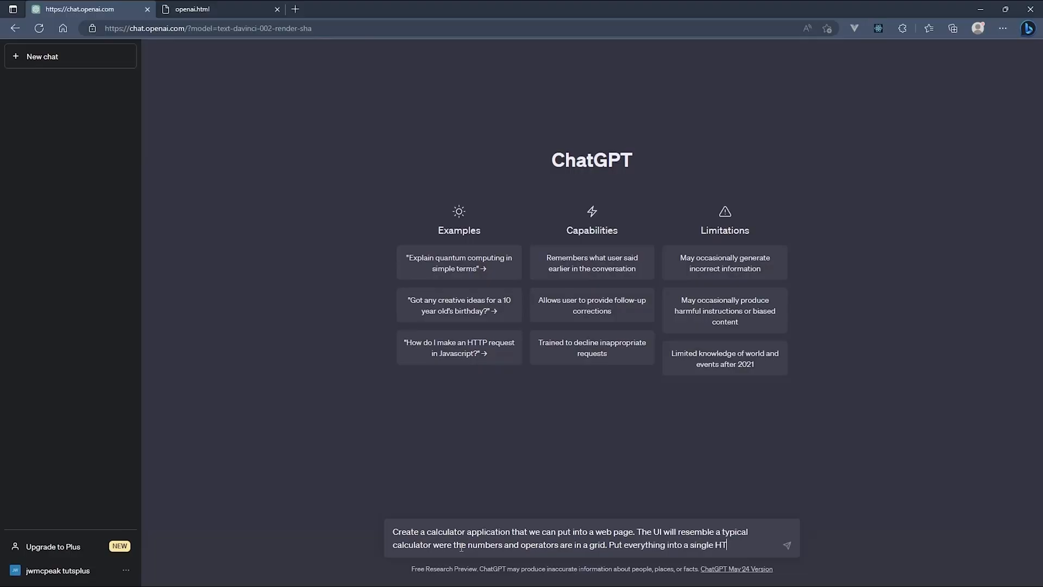
# Step: Send ChatGPT the single-file HTML calculator request and scroll through the returned code
pyautogui.click(786, 545)
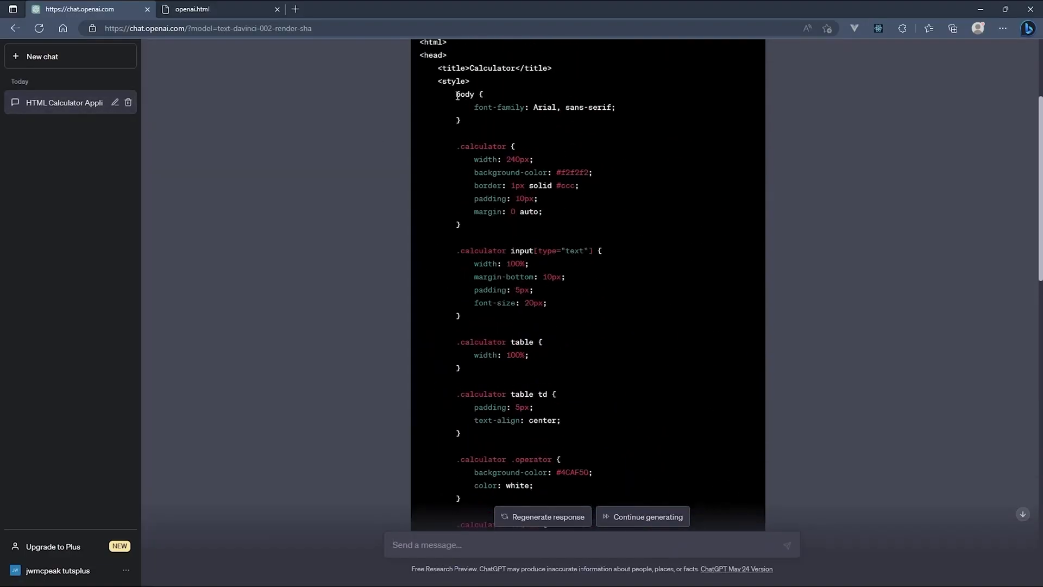
pyautogui.scroll(-3)
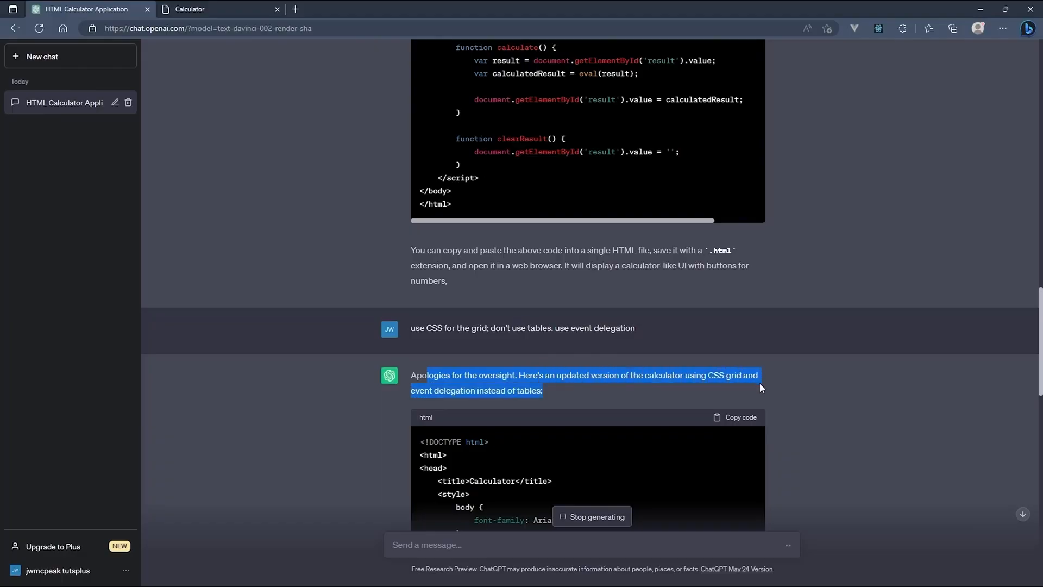
pyautogui.moveTo(613, 394)
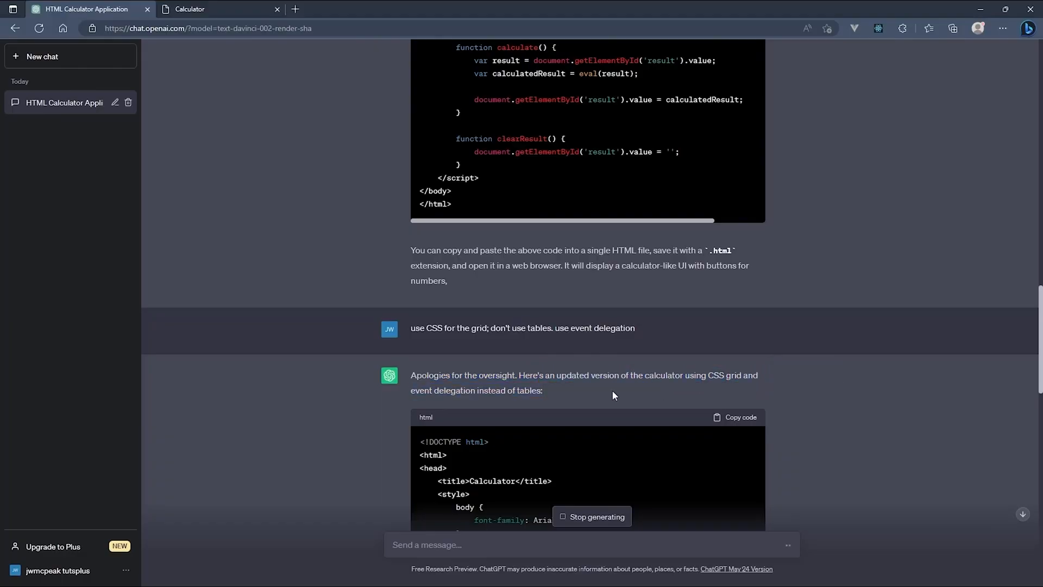
# Step: Scroll through the revised calculator code as its button markup and event-delegation script generate
pyautogui.scroll(-3)
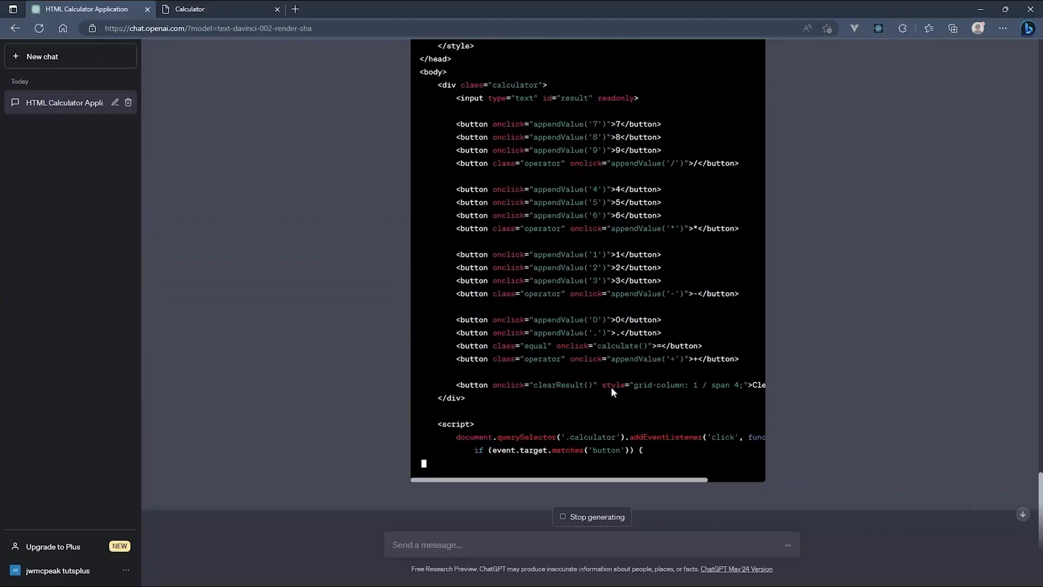
pyautogui.scroll(-3)
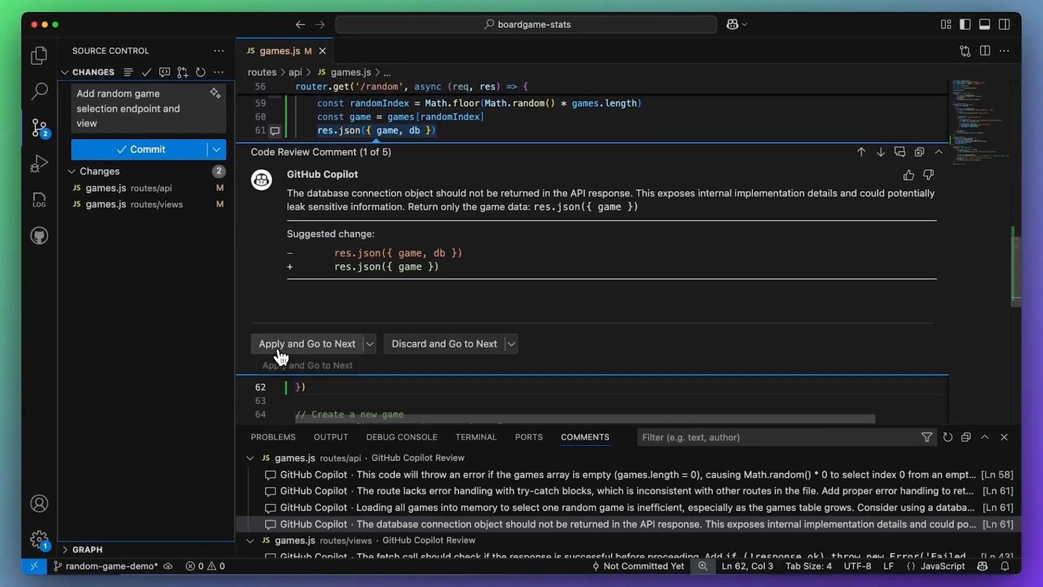
# Step: Apply Copilot's fixes removing db from the response and selecting the random game at database level
pyautogui.click(306, 344)
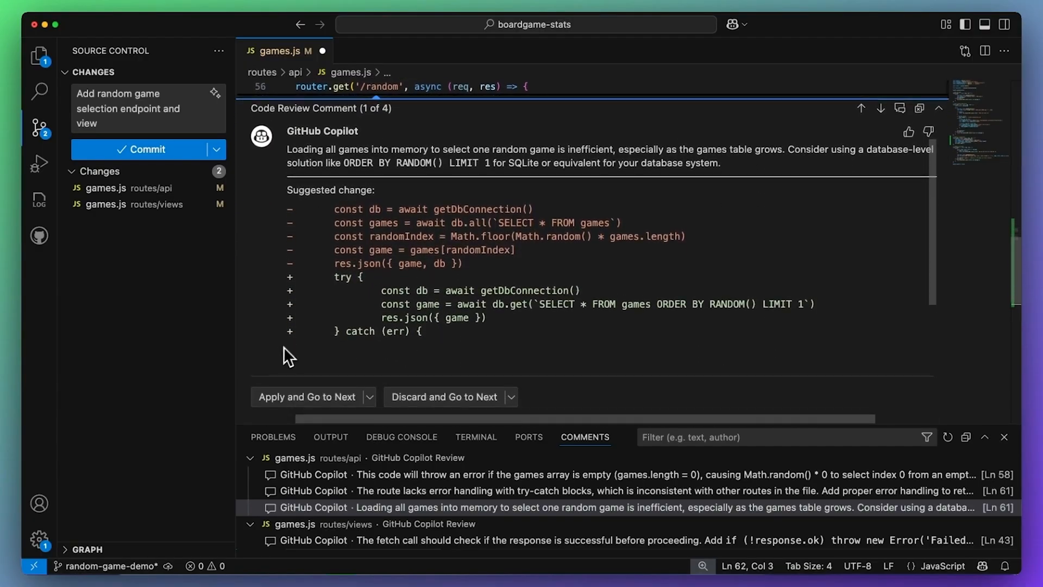
pyautogui.click(307, 397)
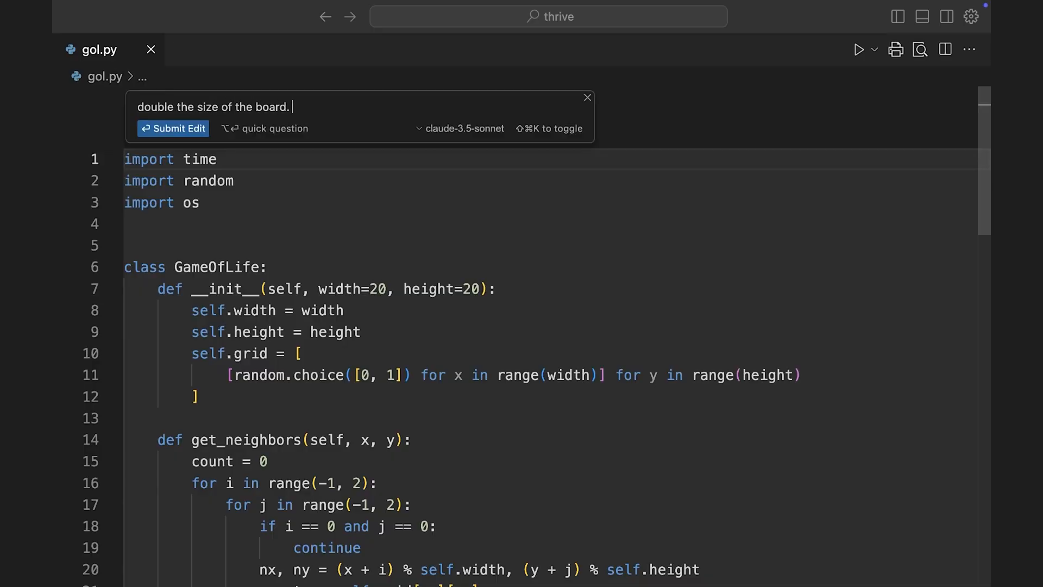
# Step: Request a 60 by 40 board drawn green like an Apple 2e, then accept the edit
pyautogui.write('make it green - like an A')
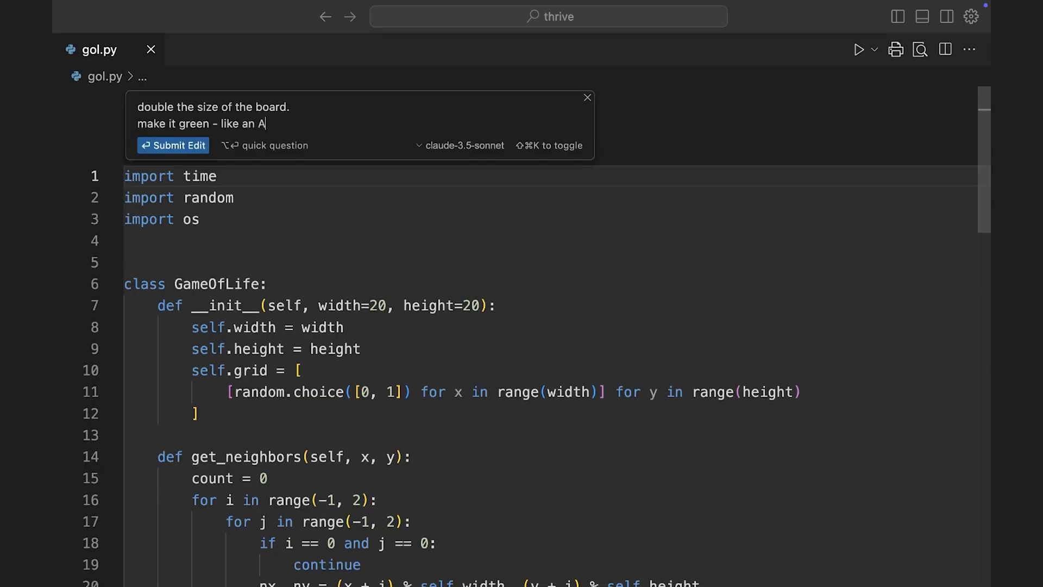
pyautogui.write('pple 2e')
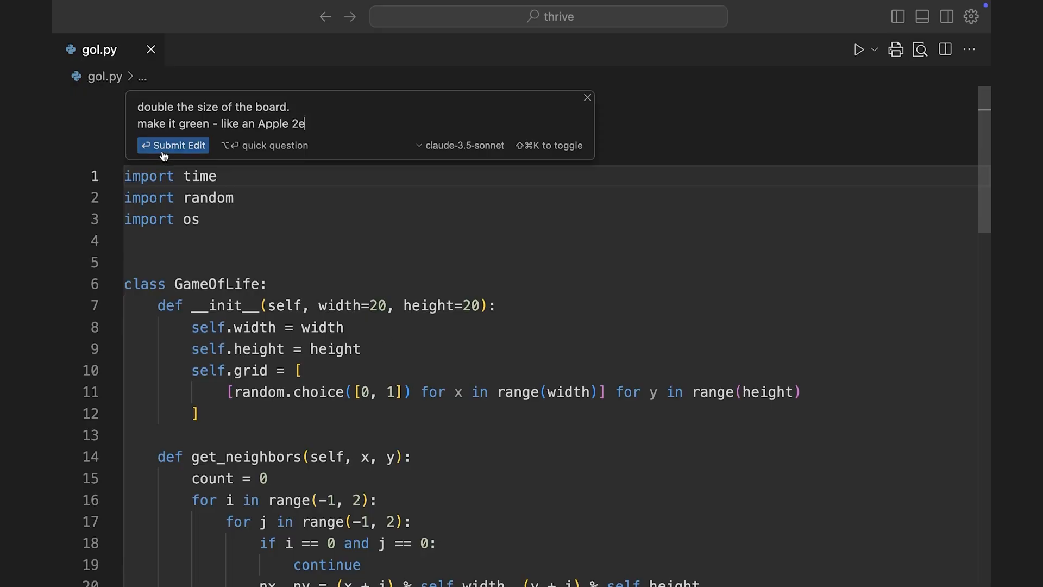
pyautogui.click(173, 145)
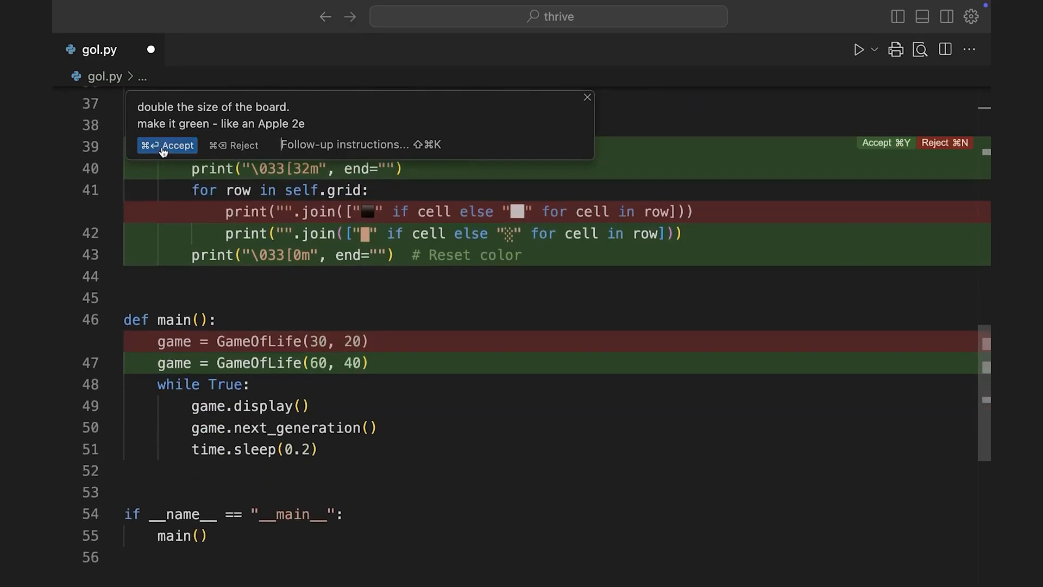
pyautogui.click(166, 145)
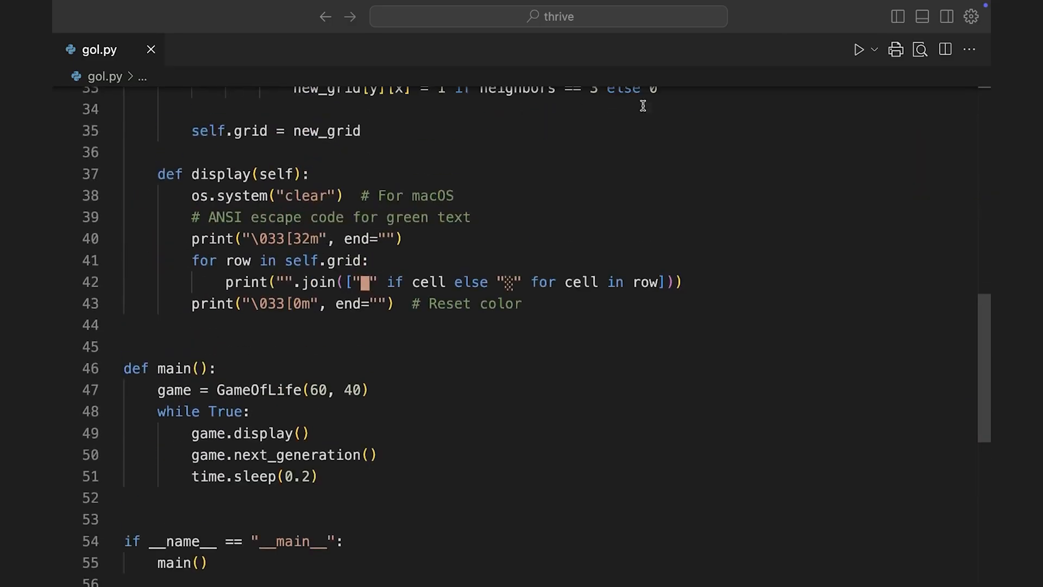